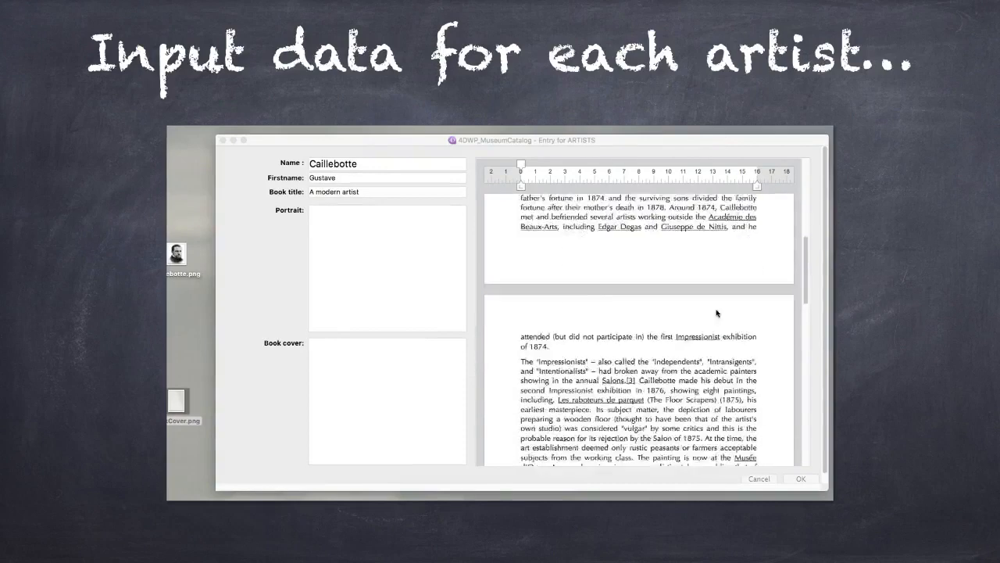
Step: End the biography's last sentence with "(1880)." after the final painting title
scroll(down, 3)
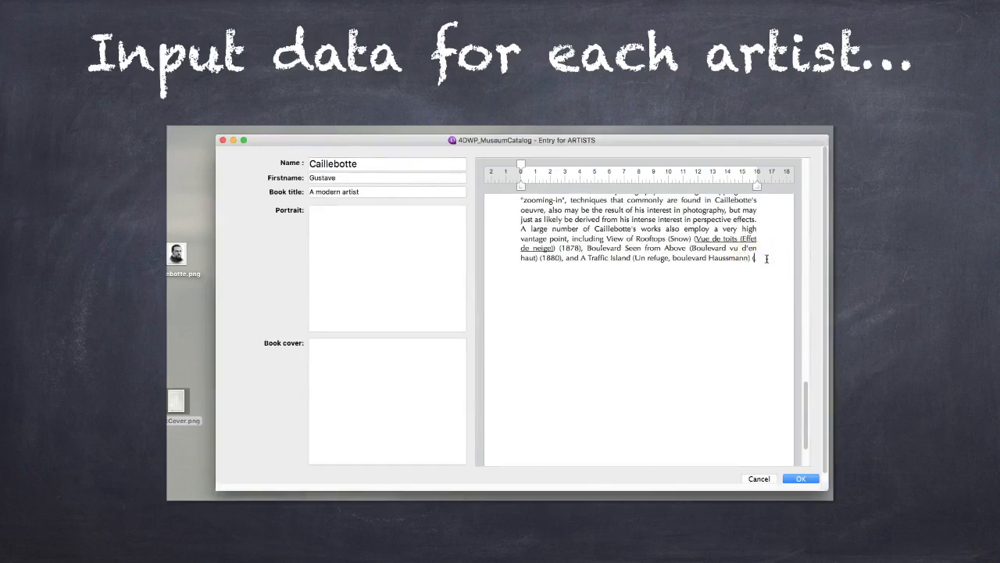
text((1880.)
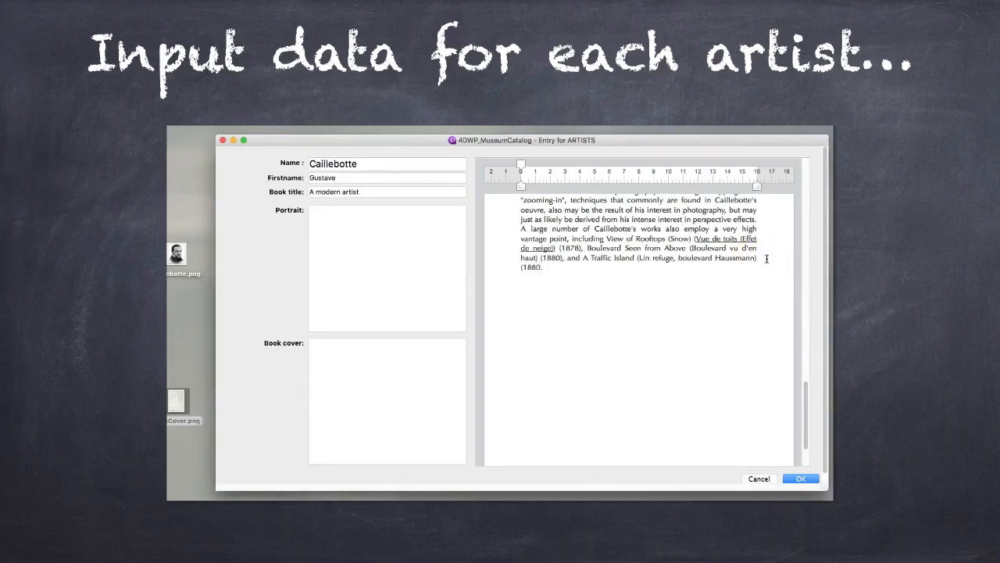
Step: Place the portrait and BookCover.png images, then confirm the artist entry with OK
click(177, 251)
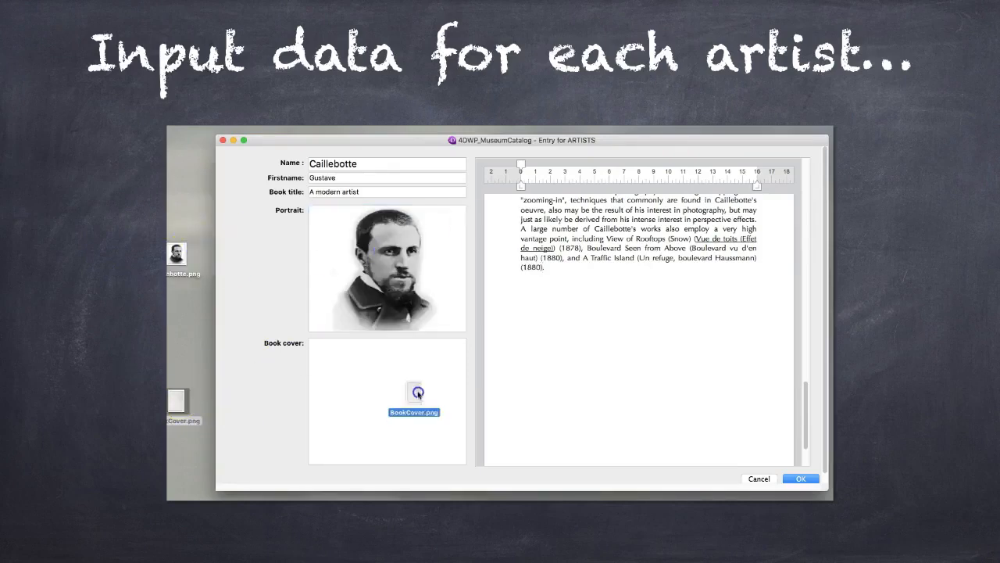
click(801, 478)
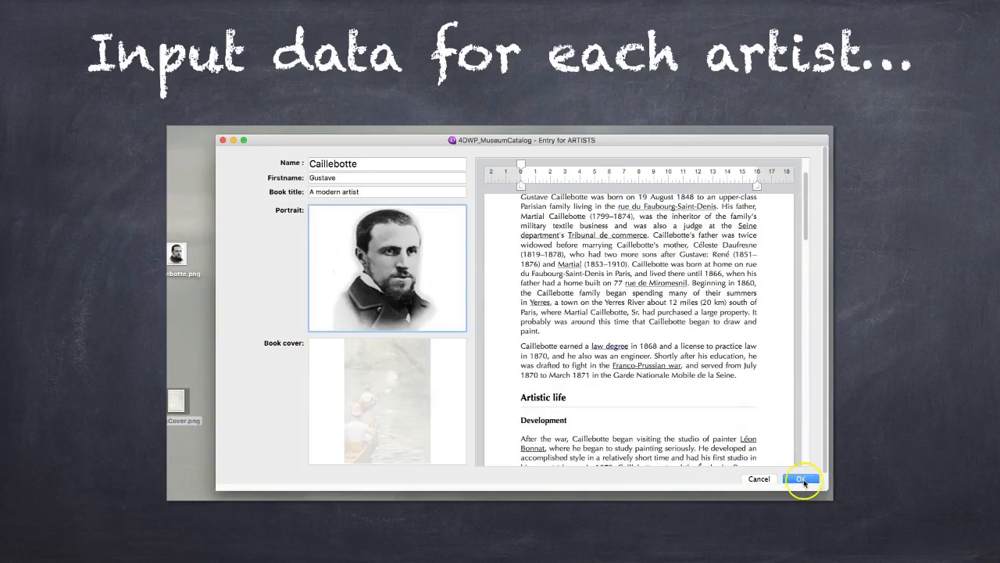
click(800, 478)
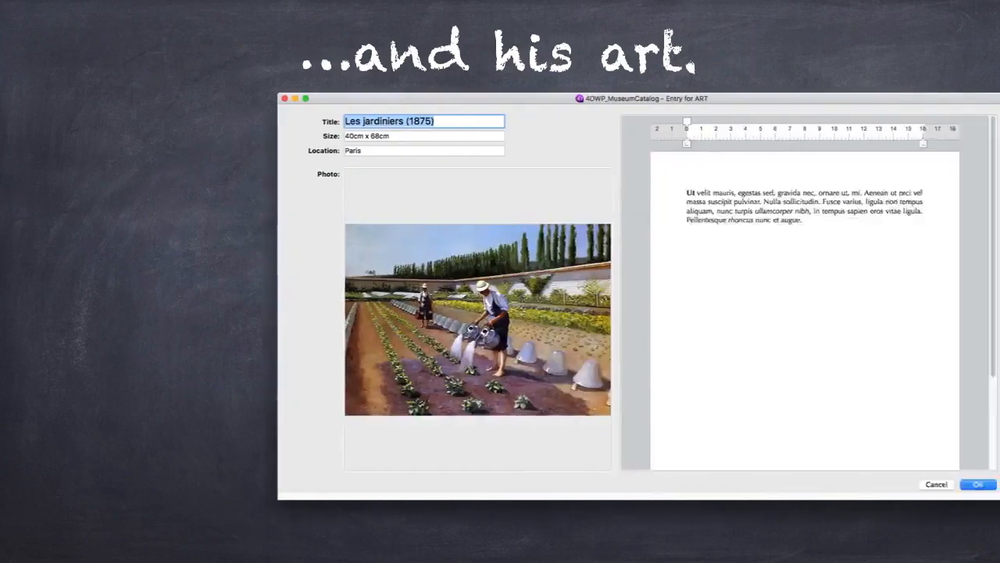